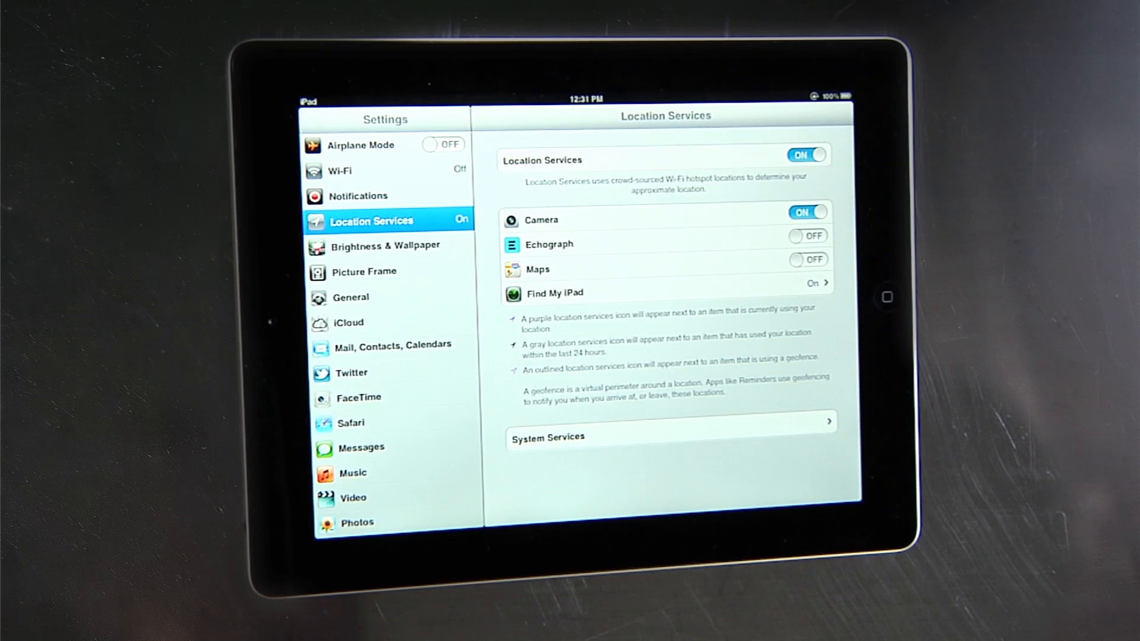
Switch the Location Services toggle off in iPad Settings
{"action": "left_click", "coordinate": [808, 236]}
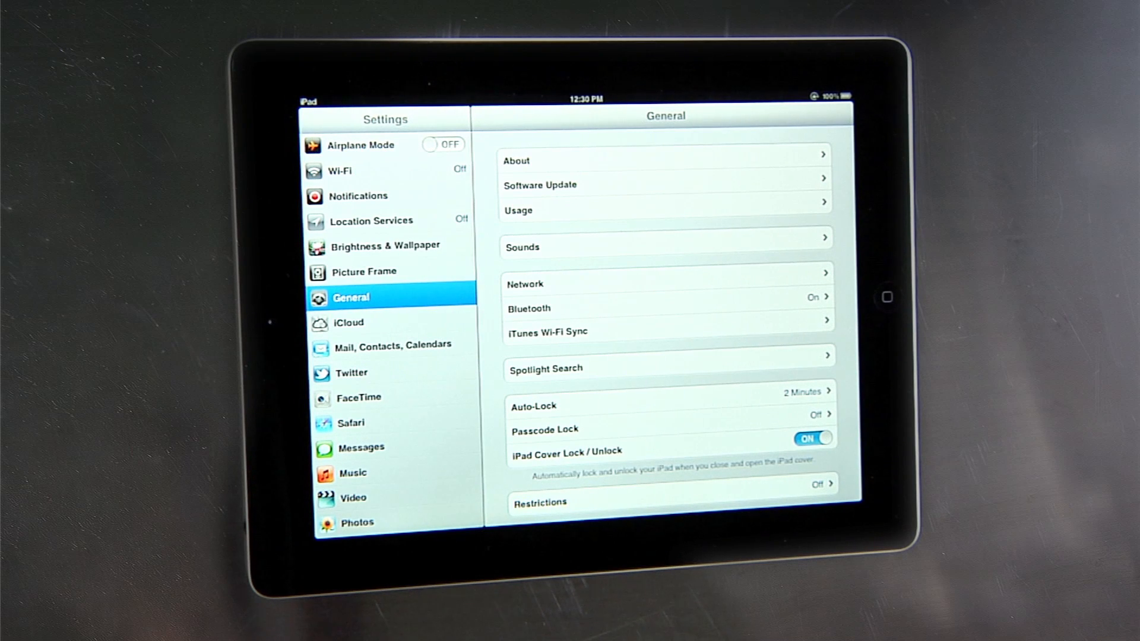
Return to the Location Services page and turn Location Services back on
{"action": "left_click", "coordinate": [370, 220]}
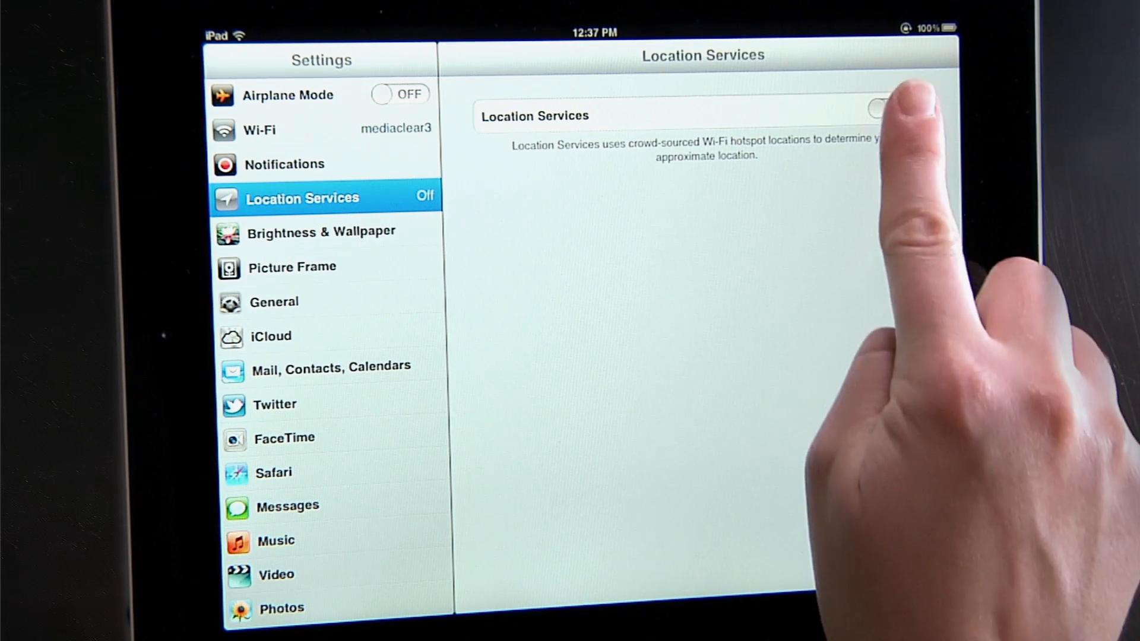
{"action": "left_click", "coordinate": [880, 108]}
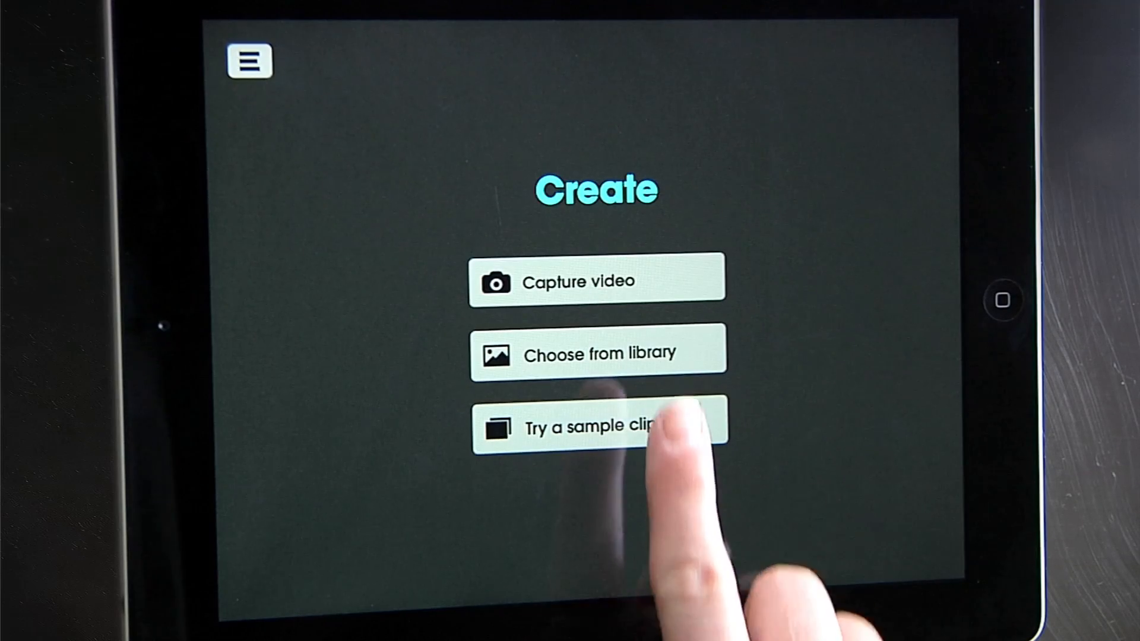
Choose from library in Echograph and accept the geolocation-required alert
{"action": "left_click", "coordinate": [596, 356]}
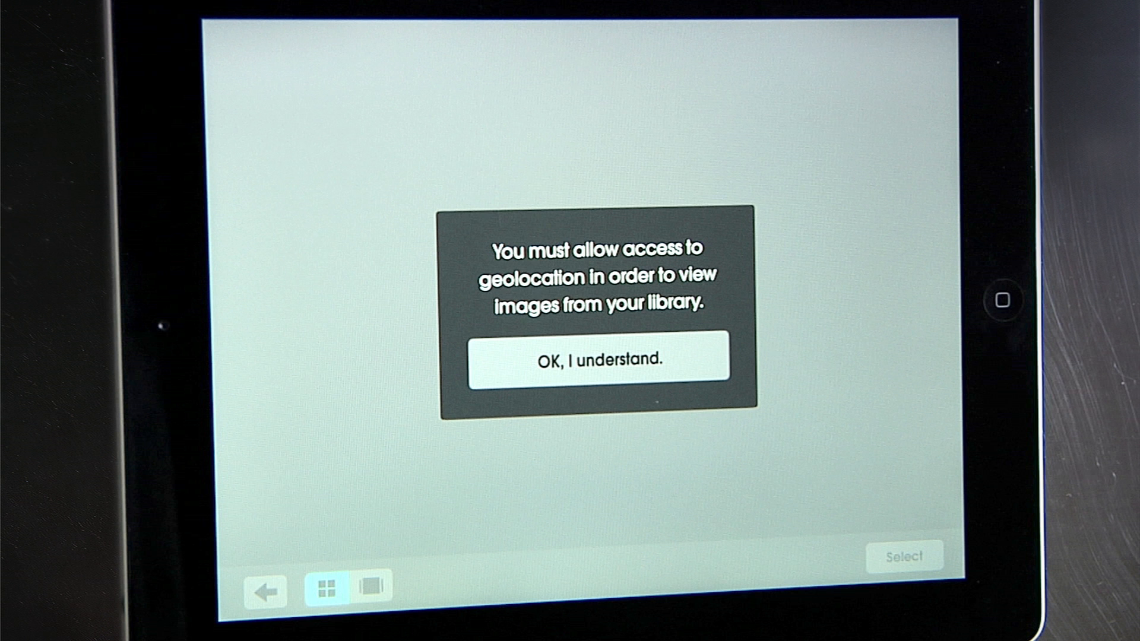
{"action": "left_click", "coordinate": [599, 359]}
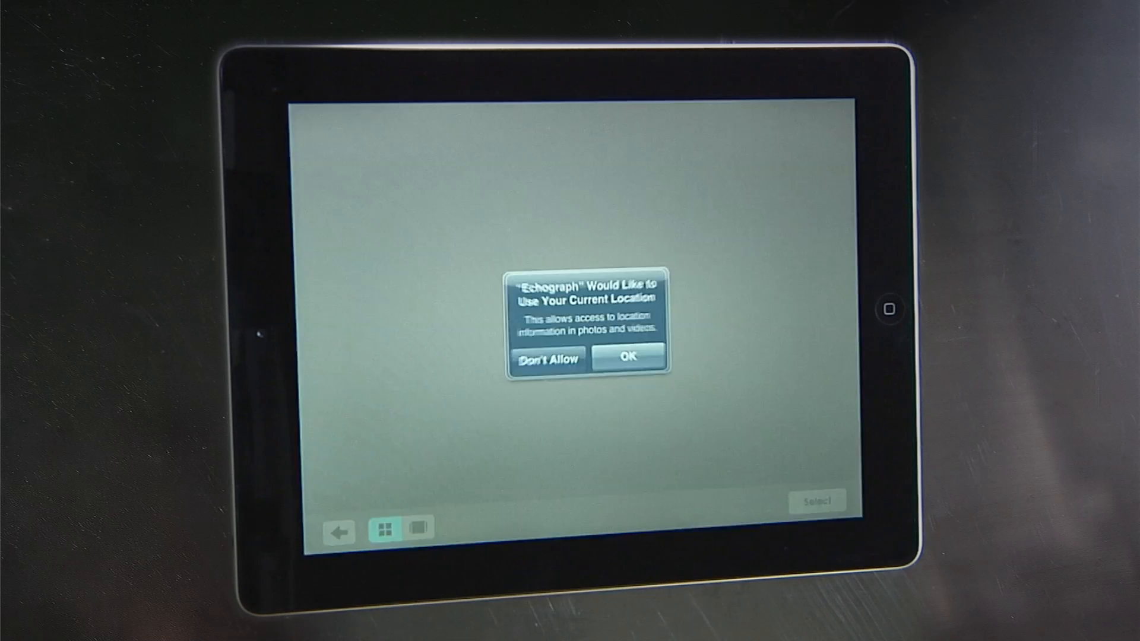